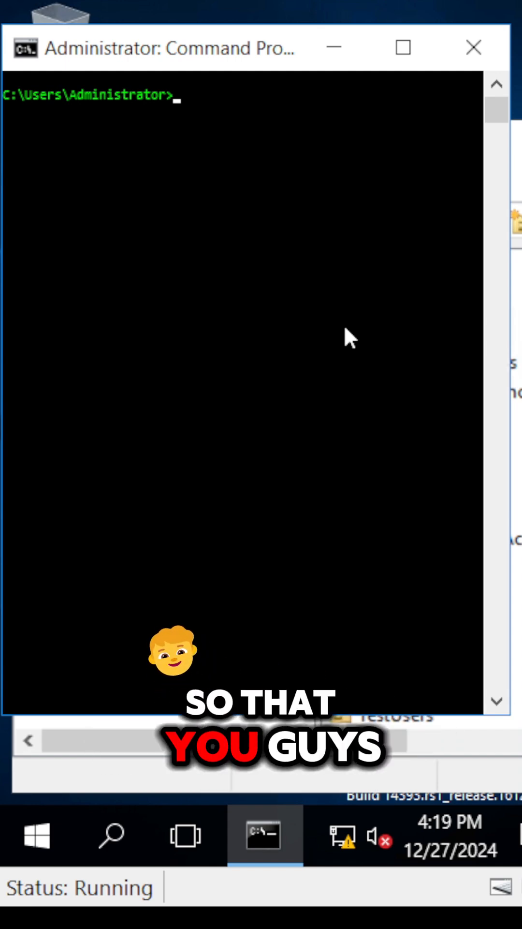
text(net)
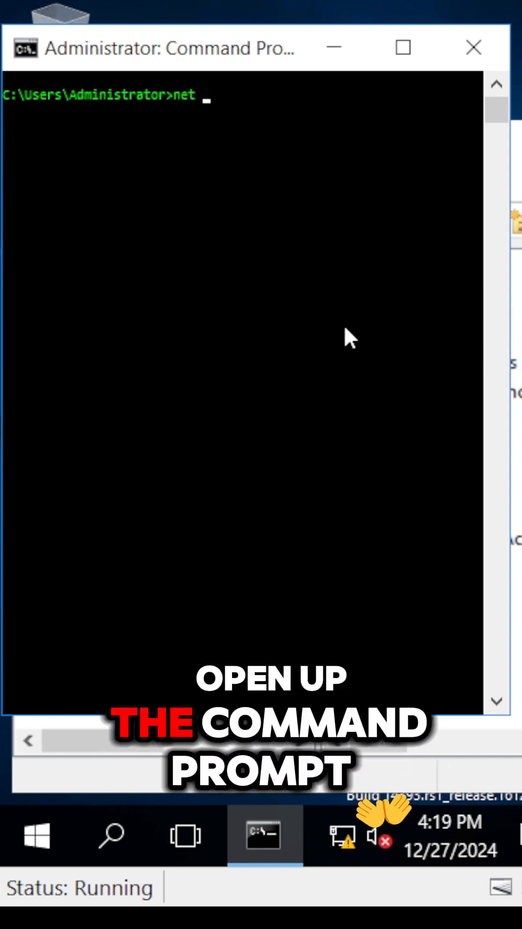
text(user)
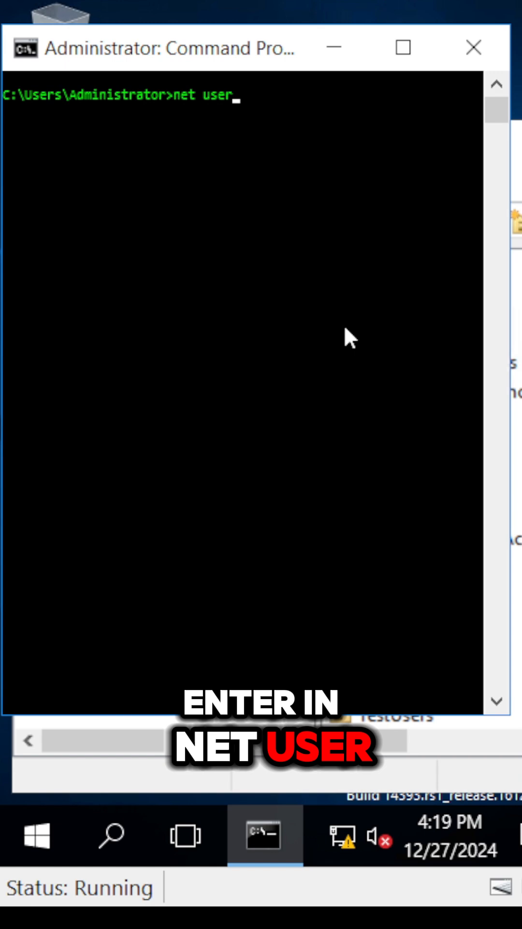
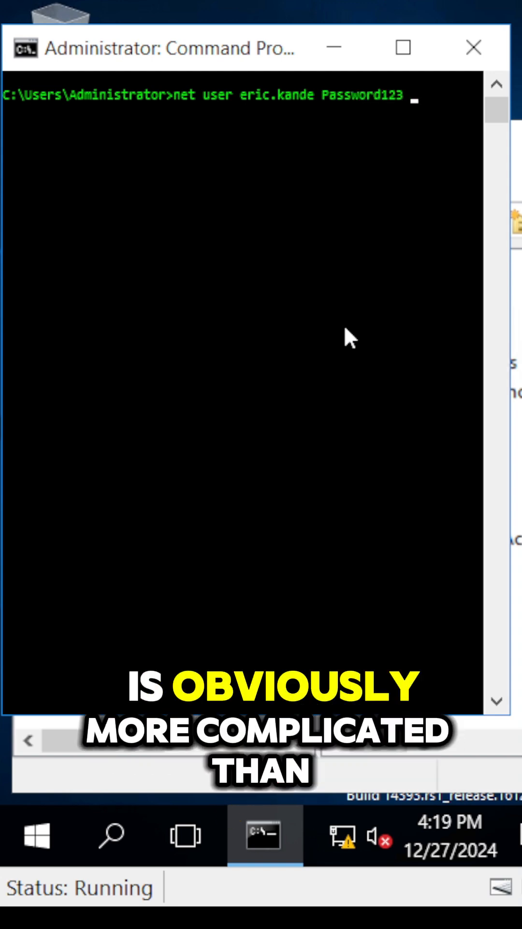
text(/)
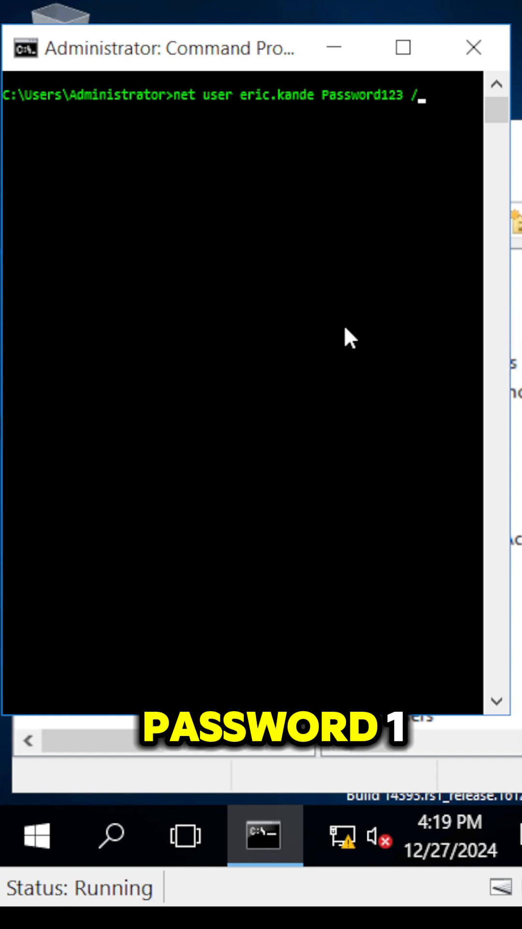
text(add)
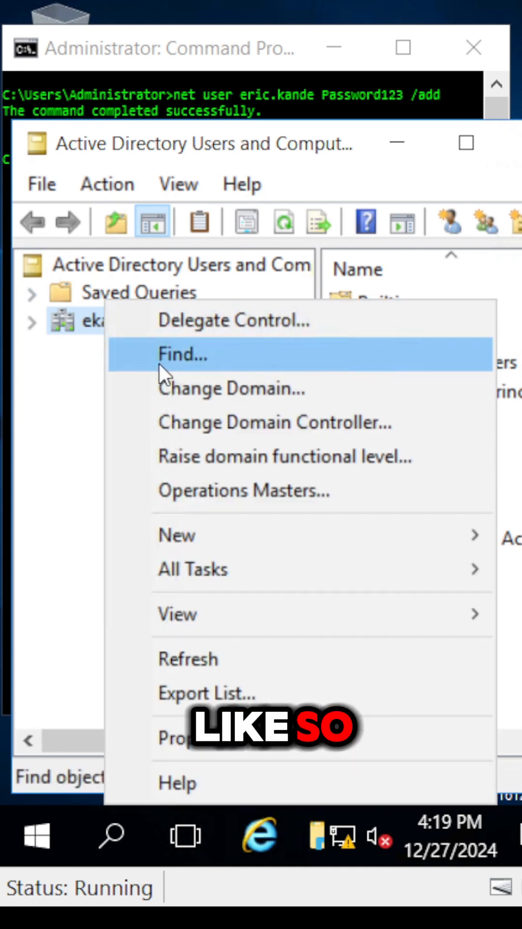
click(183, 354)
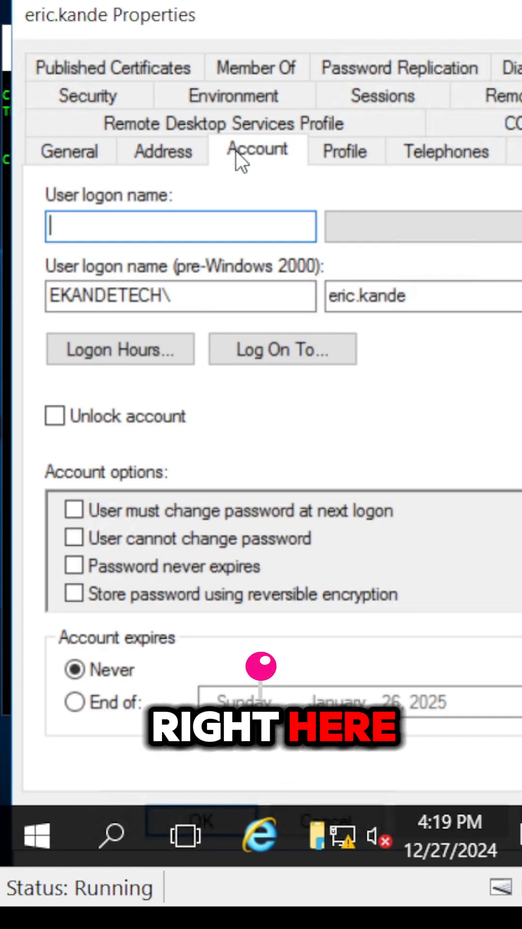
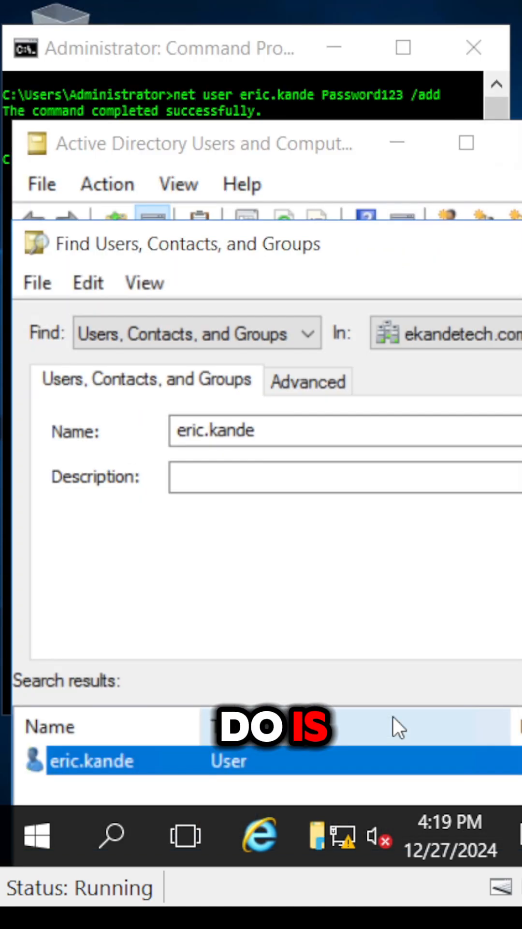
click(165, 48)
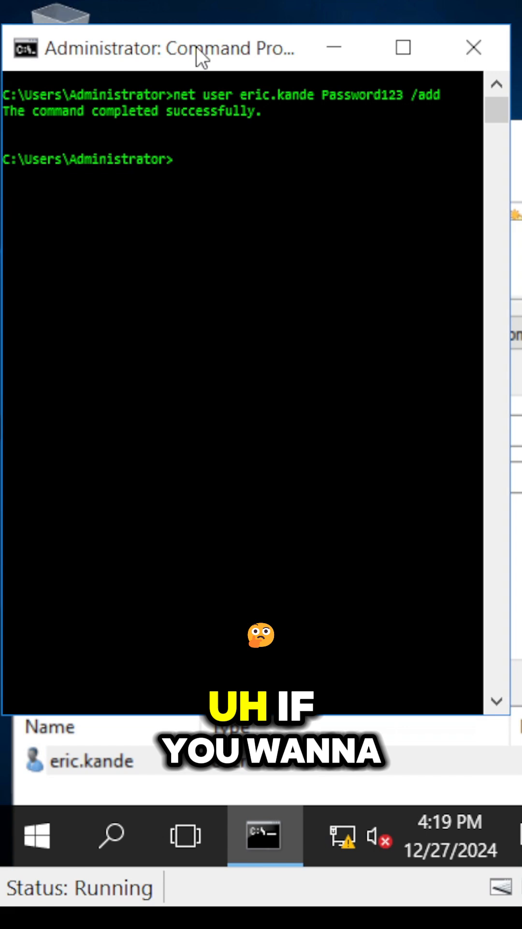
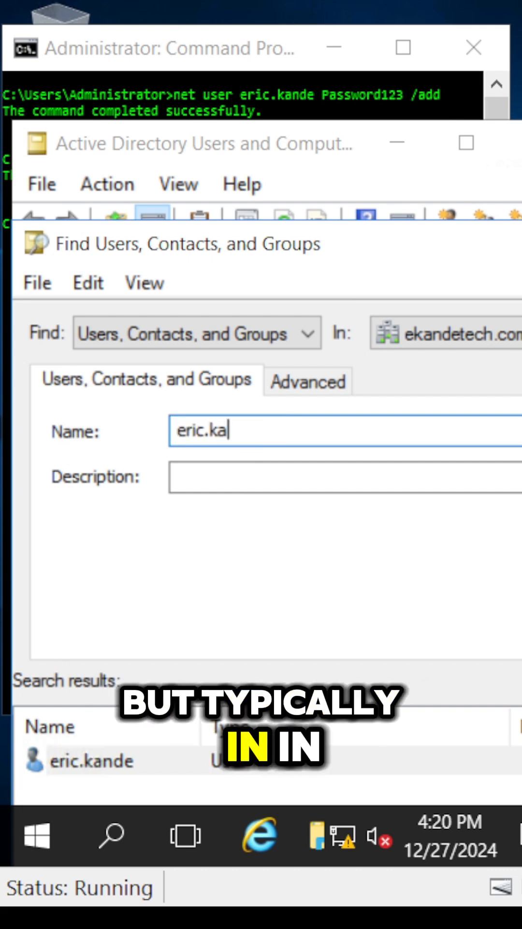
text(nde)
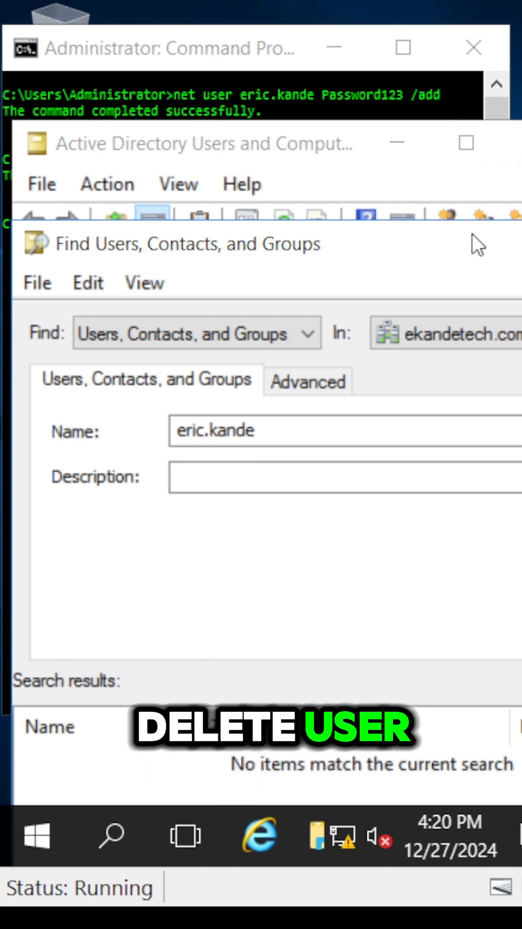